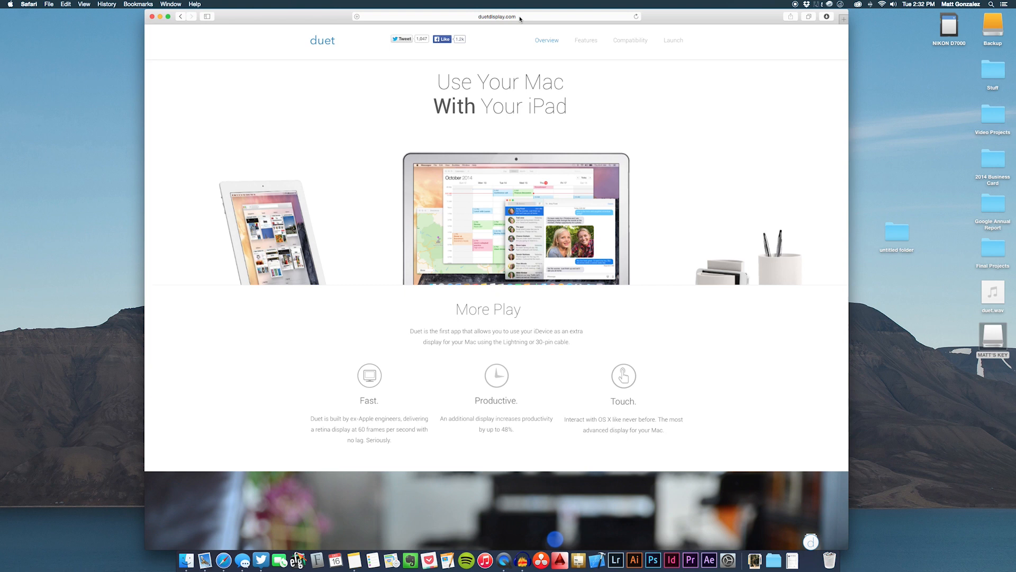
{"action": "scroll", "scroll_direction": "down", "scroll_amount": 3}
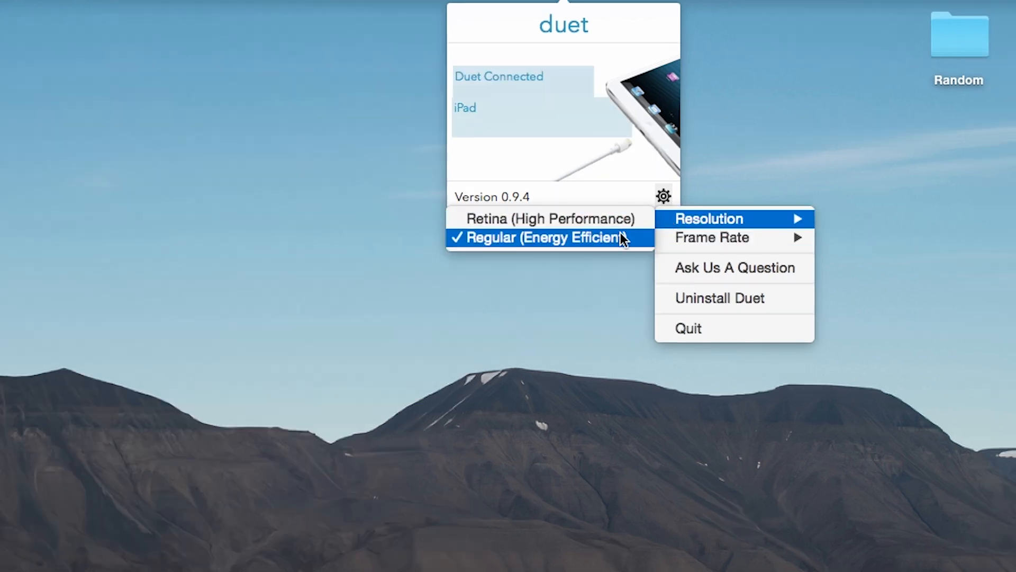
{"action": "mouse_move", "coordinate": [549, 218]}
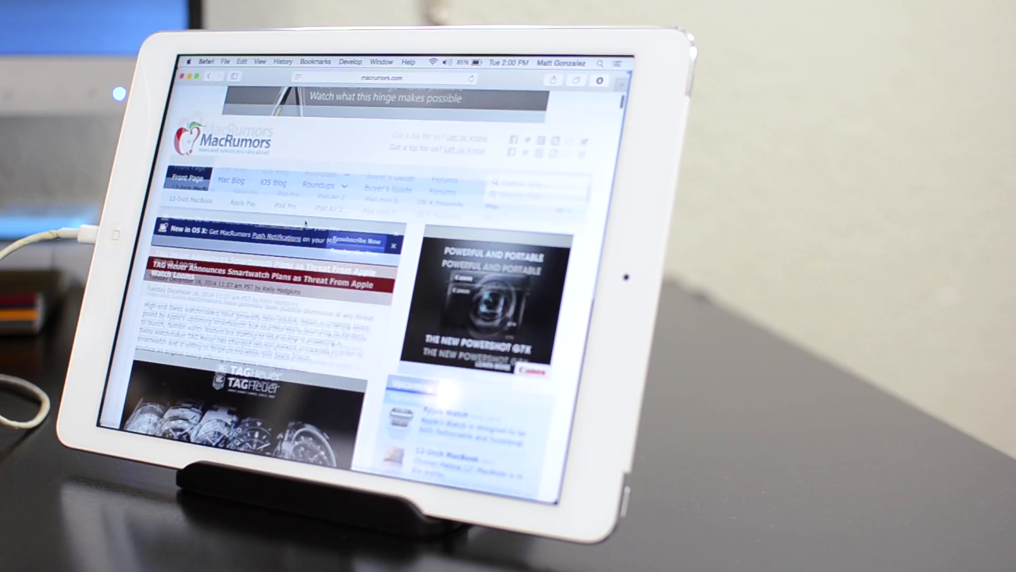
{"action": "scroll", "scroll_direction": "down", "scroll_amount": 3}
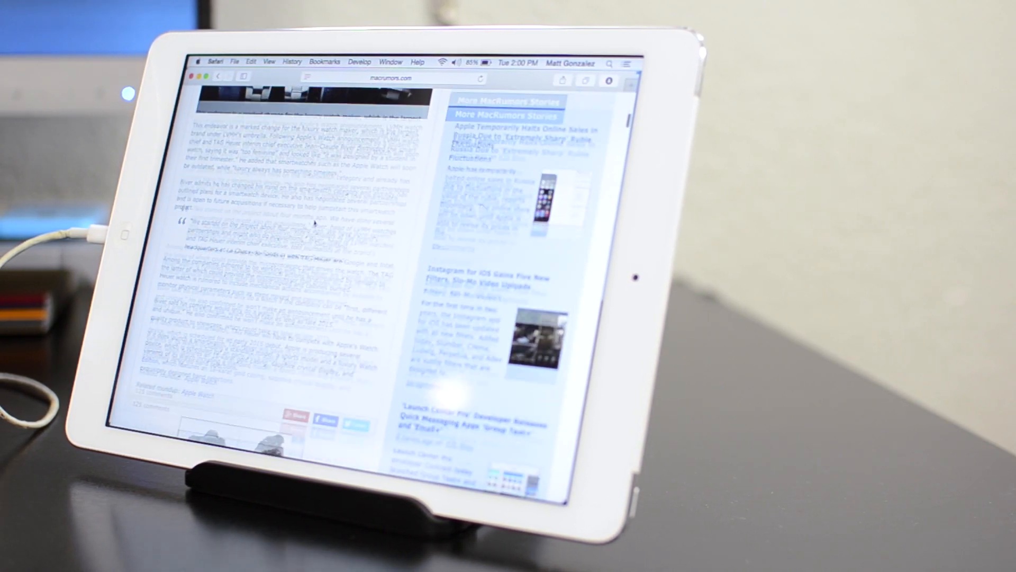